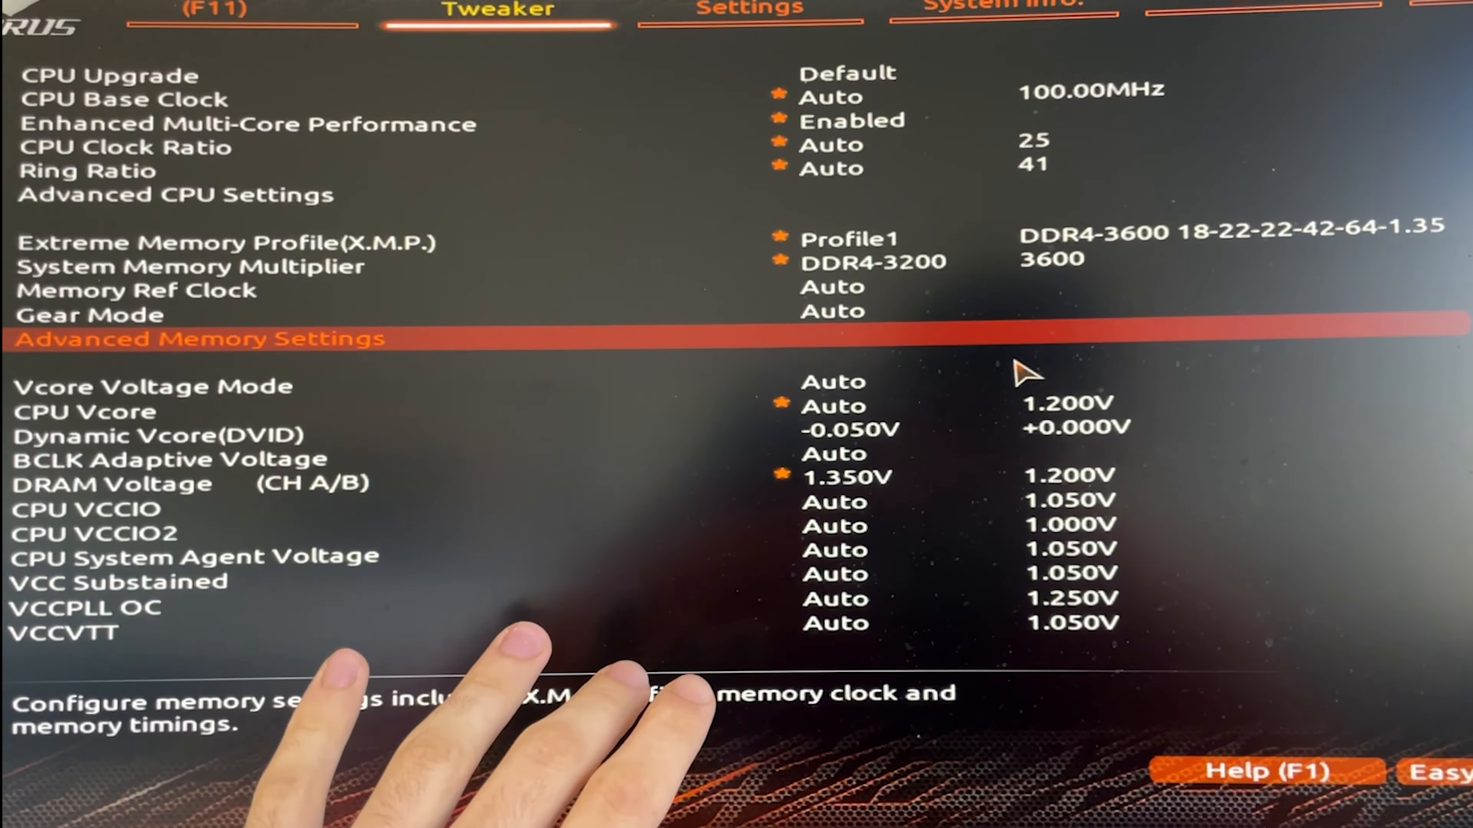
- Review the CPU Vcore, Dynamic Vcore(DVID) and BCLK Adaptive Voltage entries, then enter Advanced CPU Settings
key("Down")
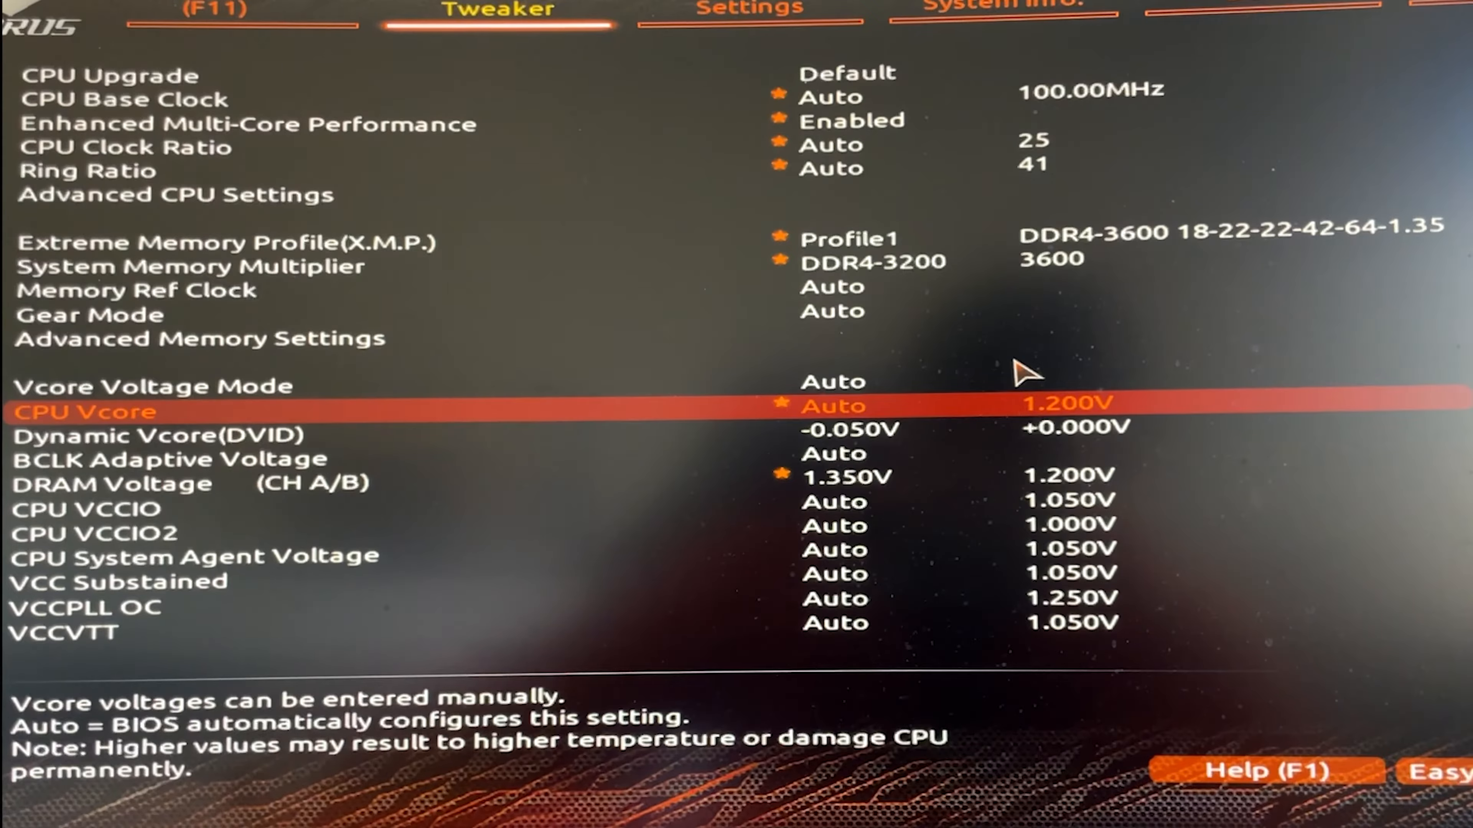
key("Down")
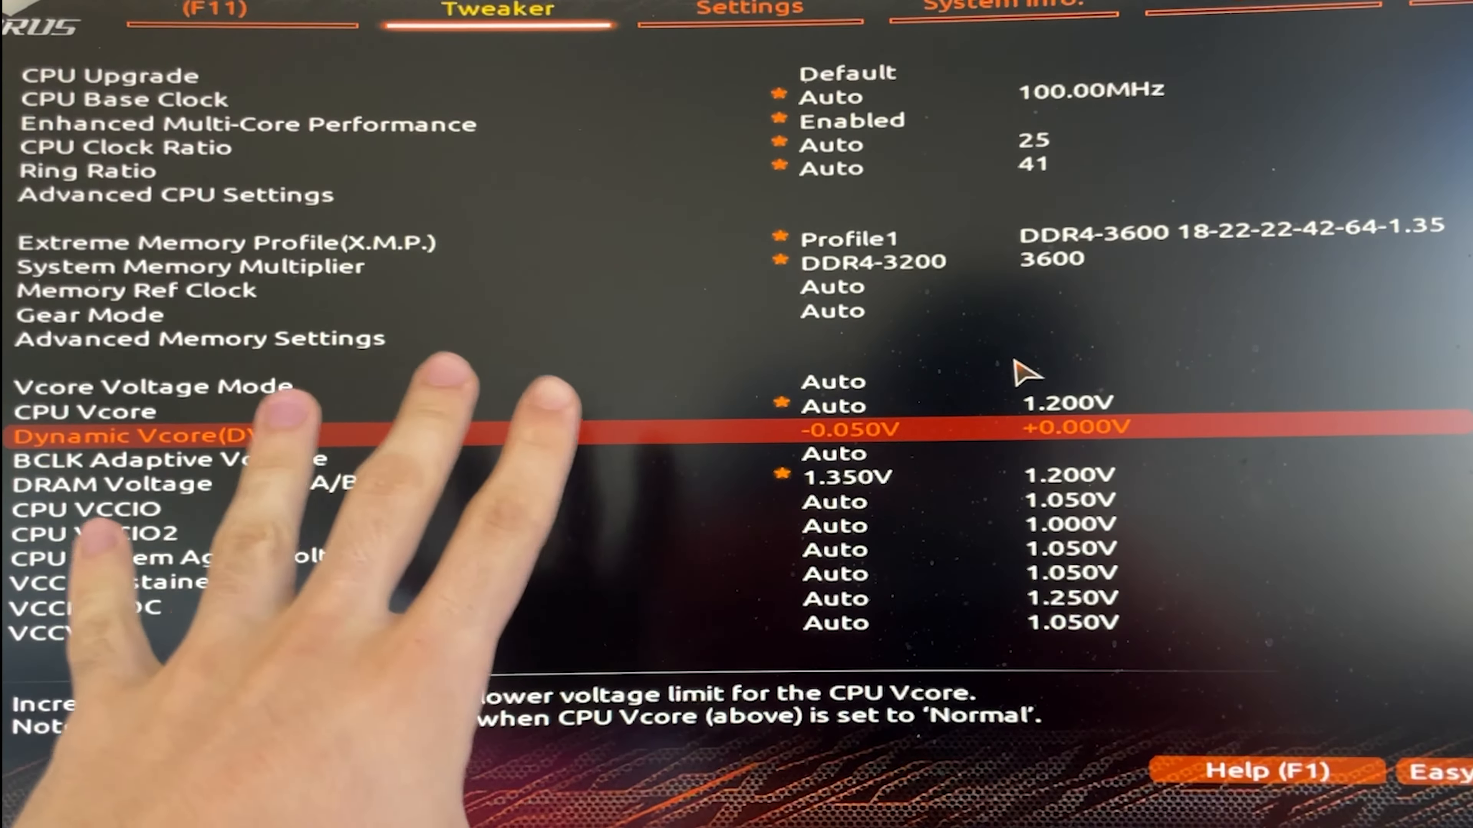
key("Up")
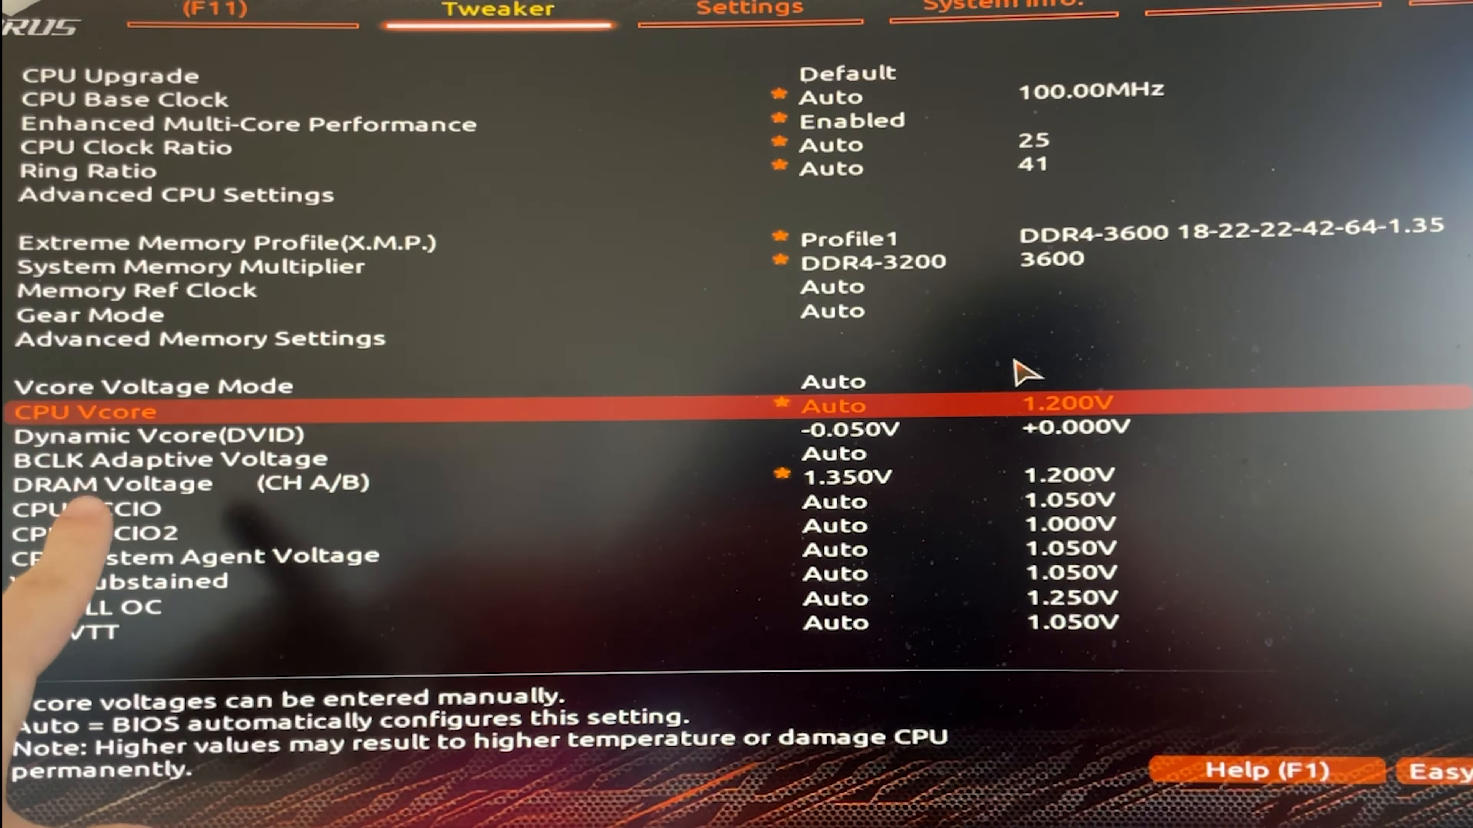
key("Down")
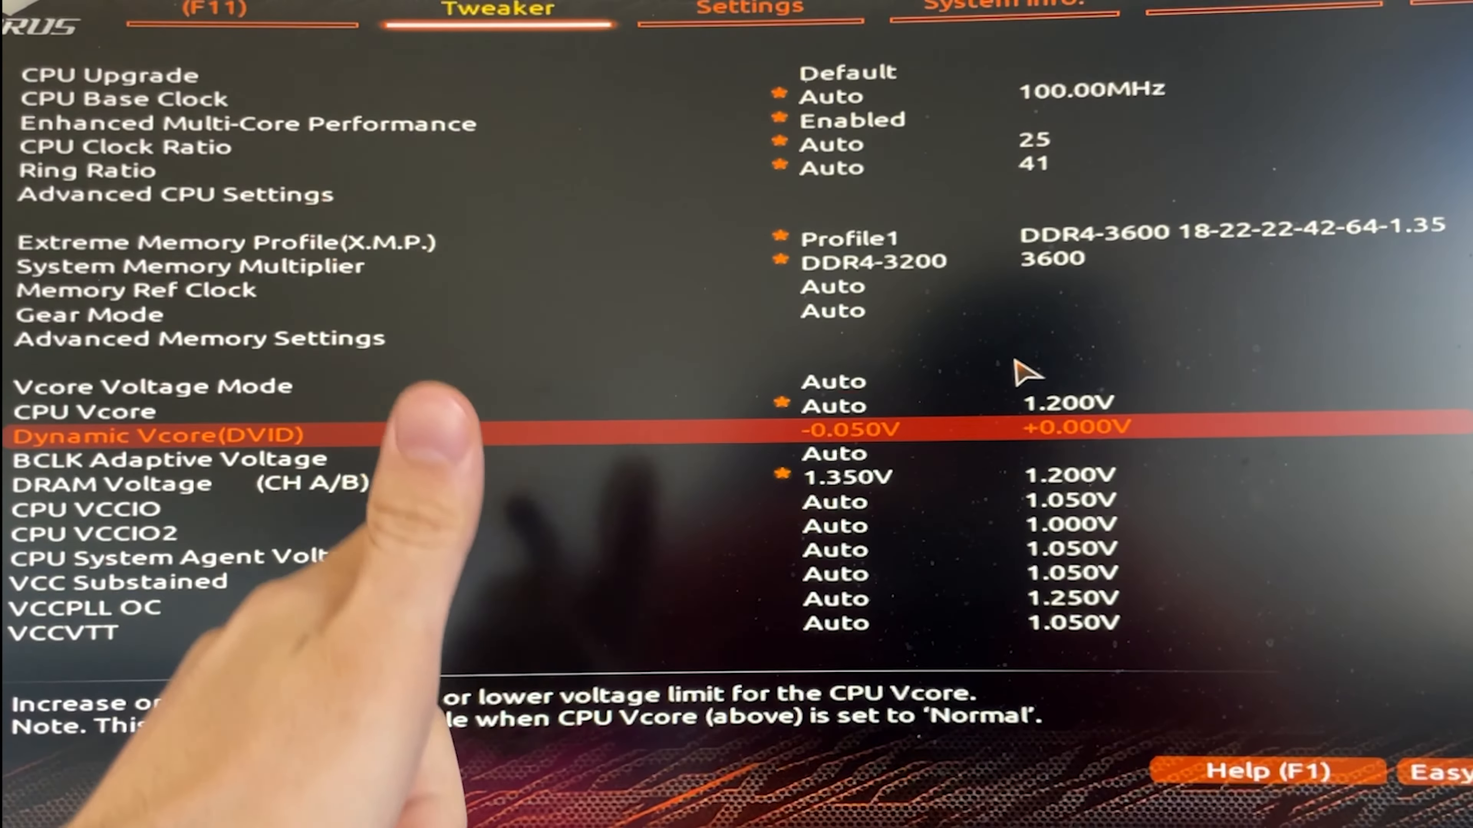
key("Down")
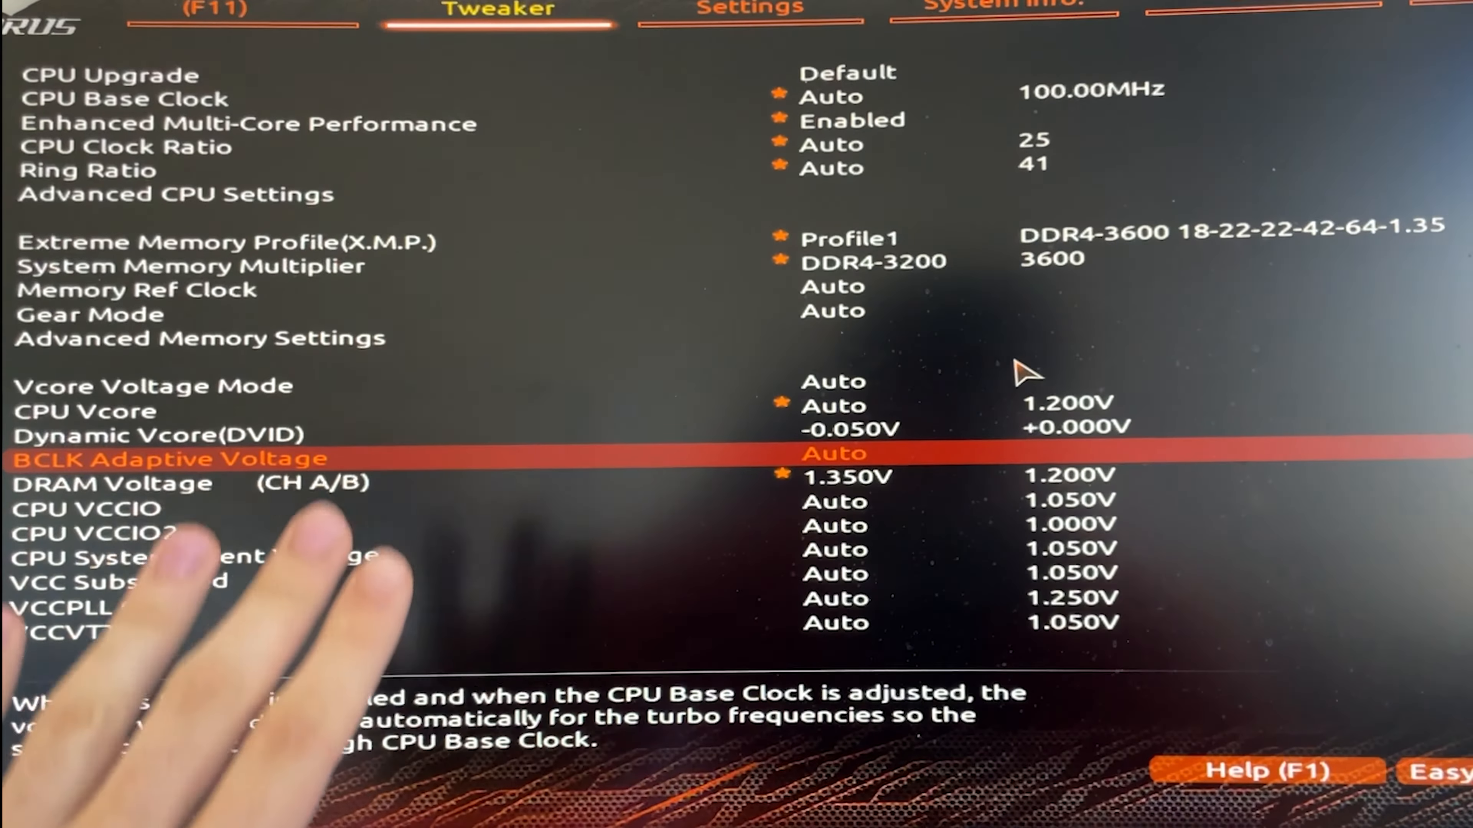
key("up")
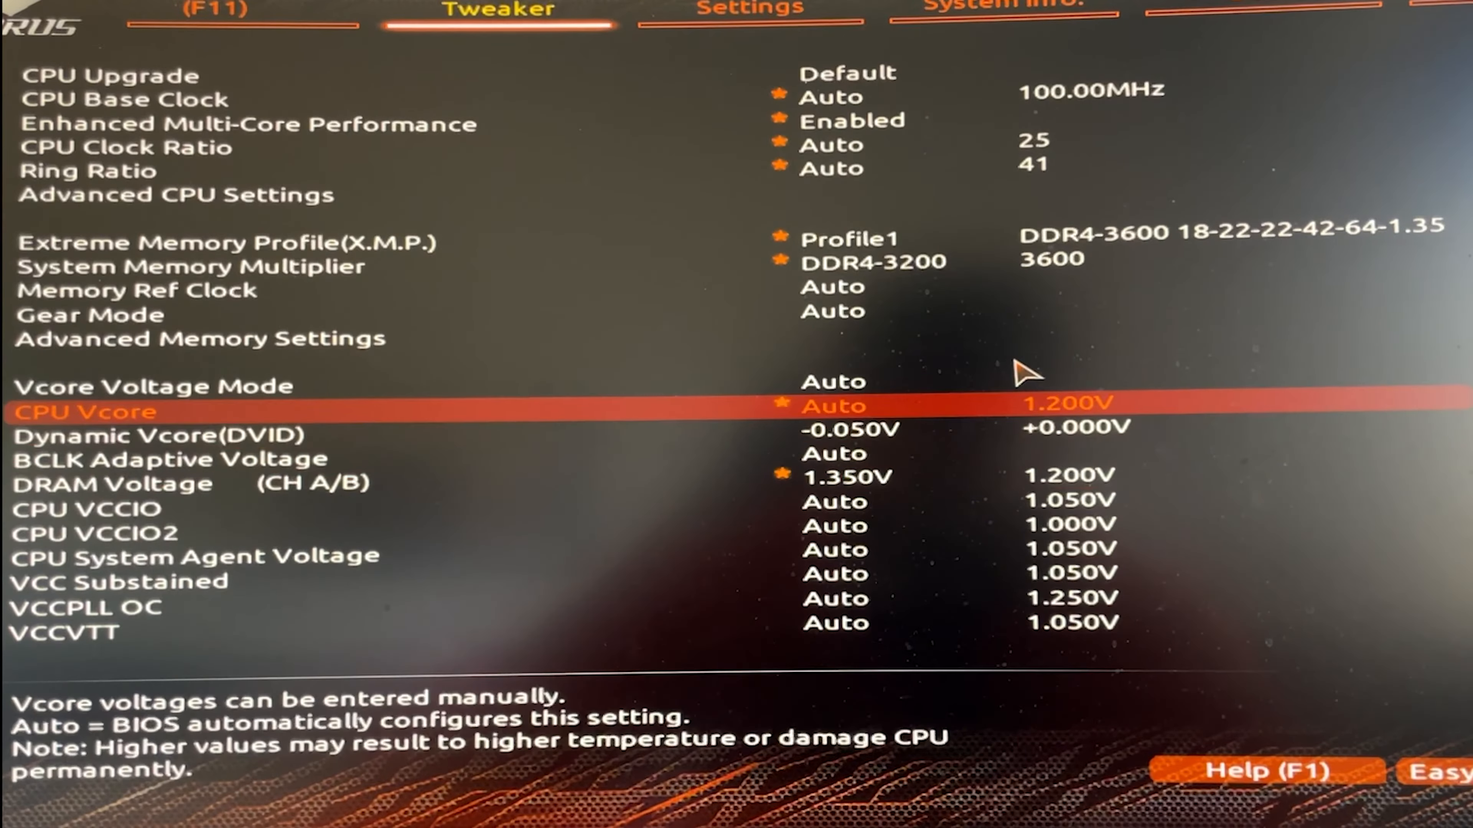
key("up")
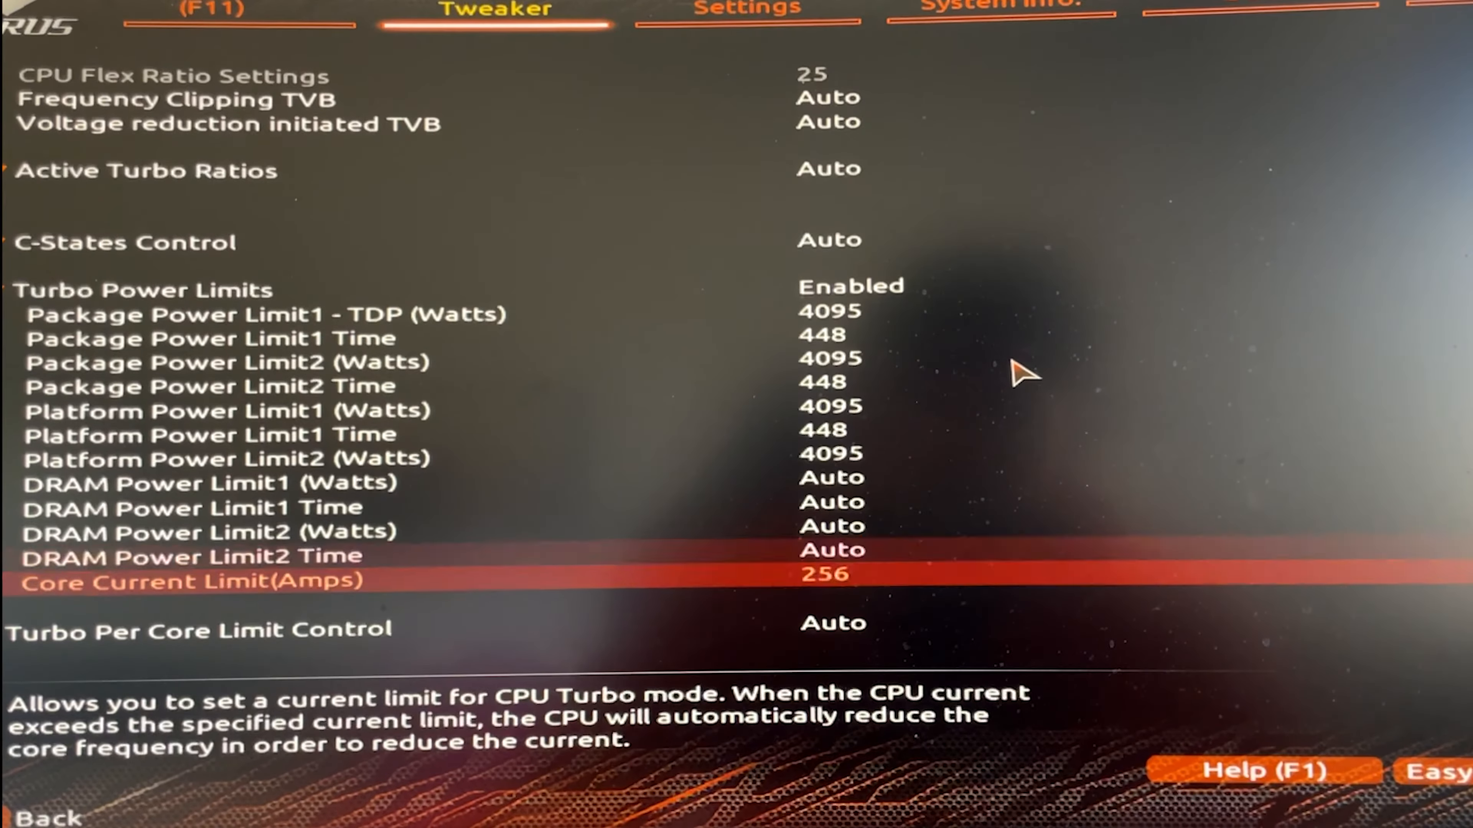
key("Up")
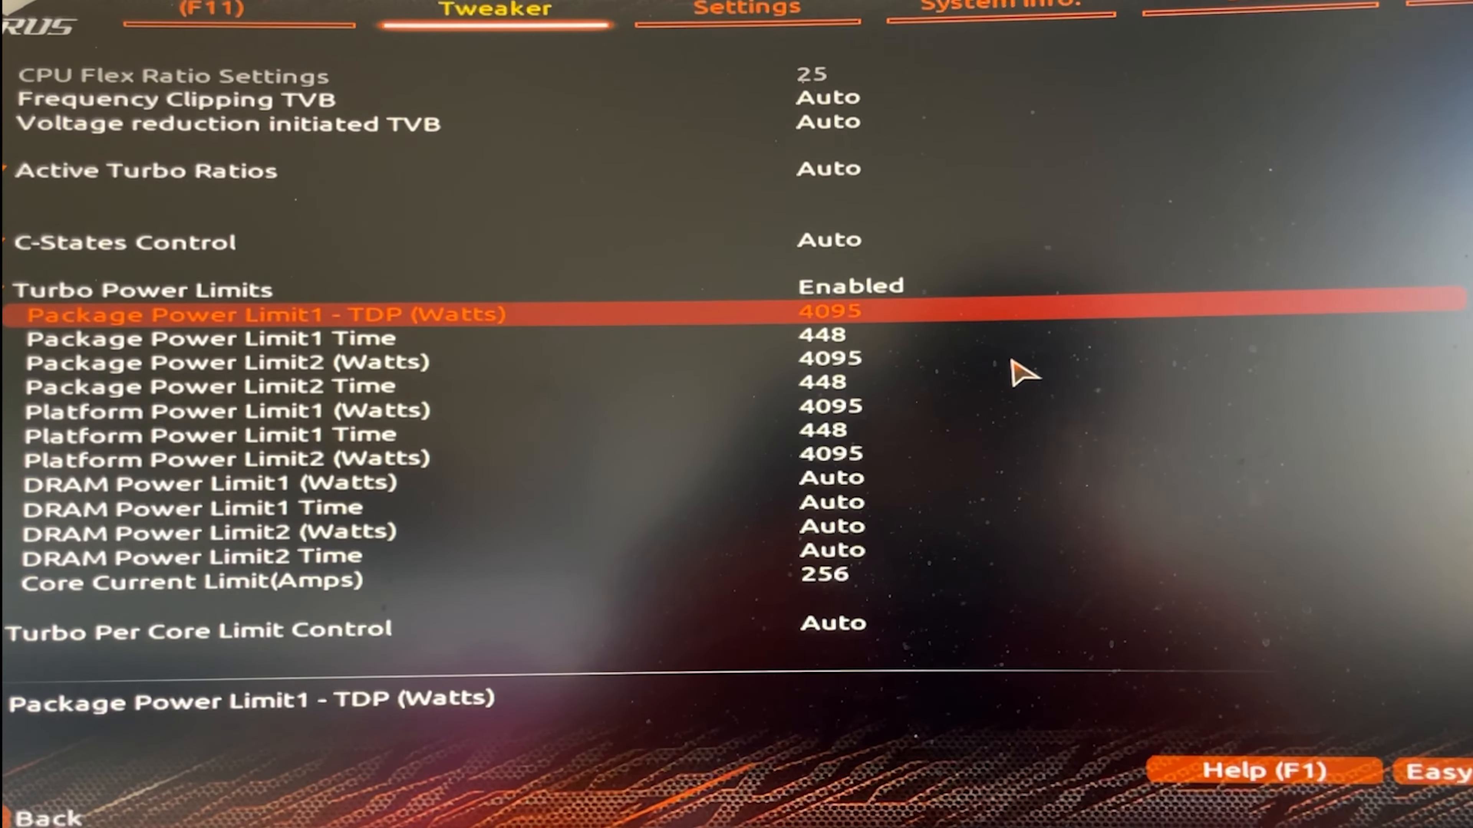
key("Down")
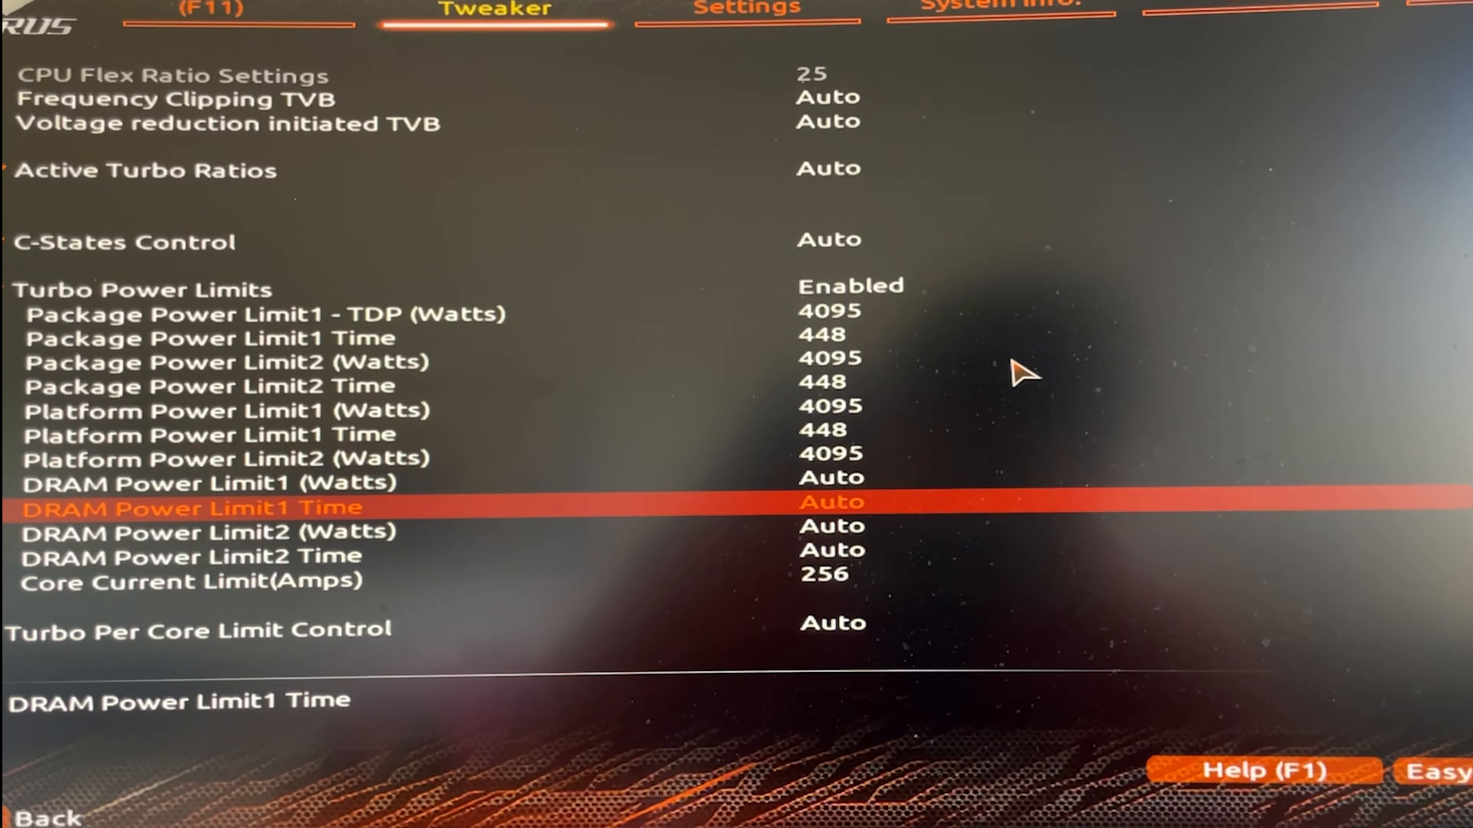
scroll("down", 3)
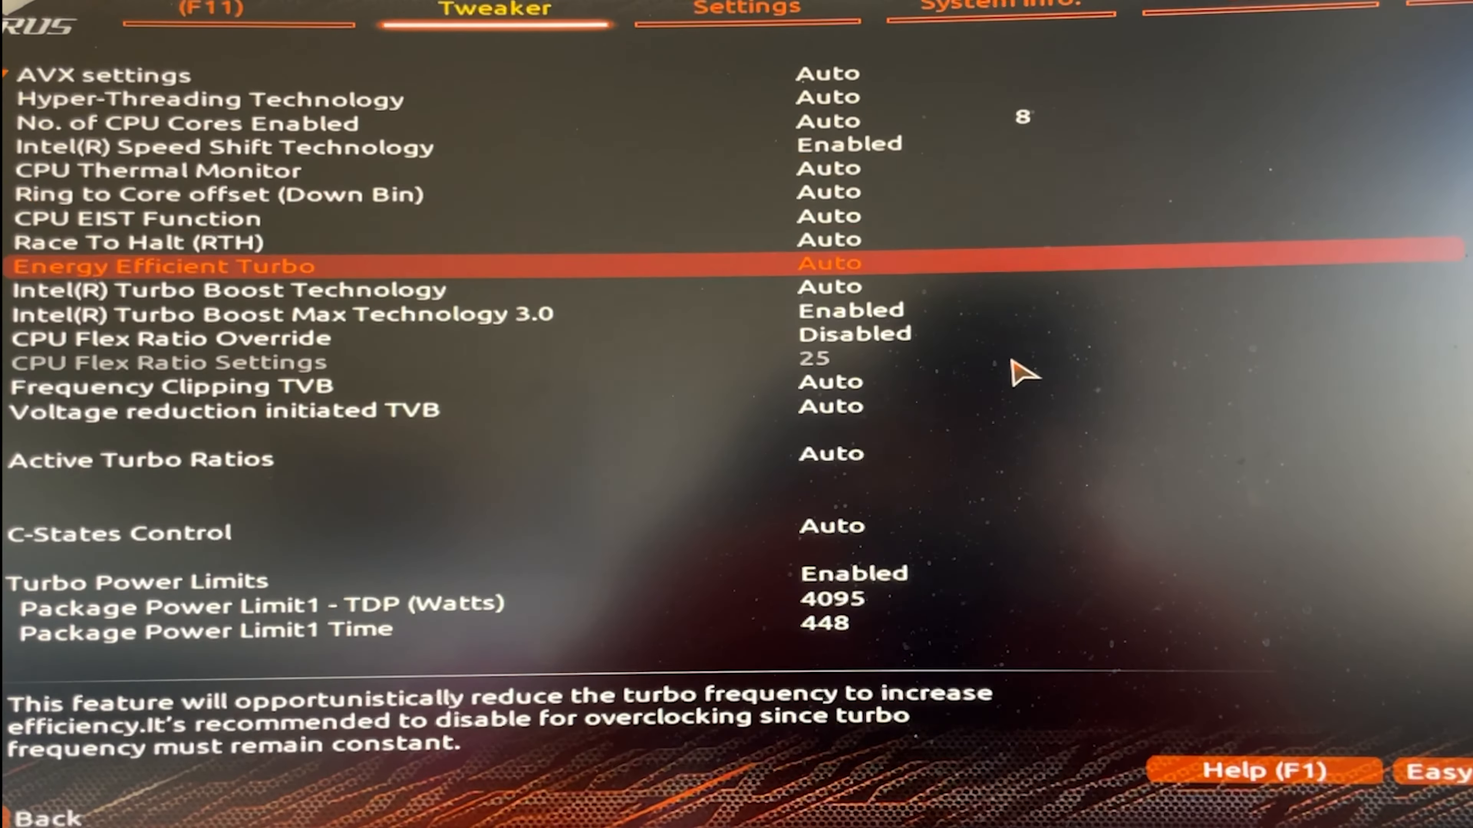
- Set C-States Control to Disabled
key("Down")
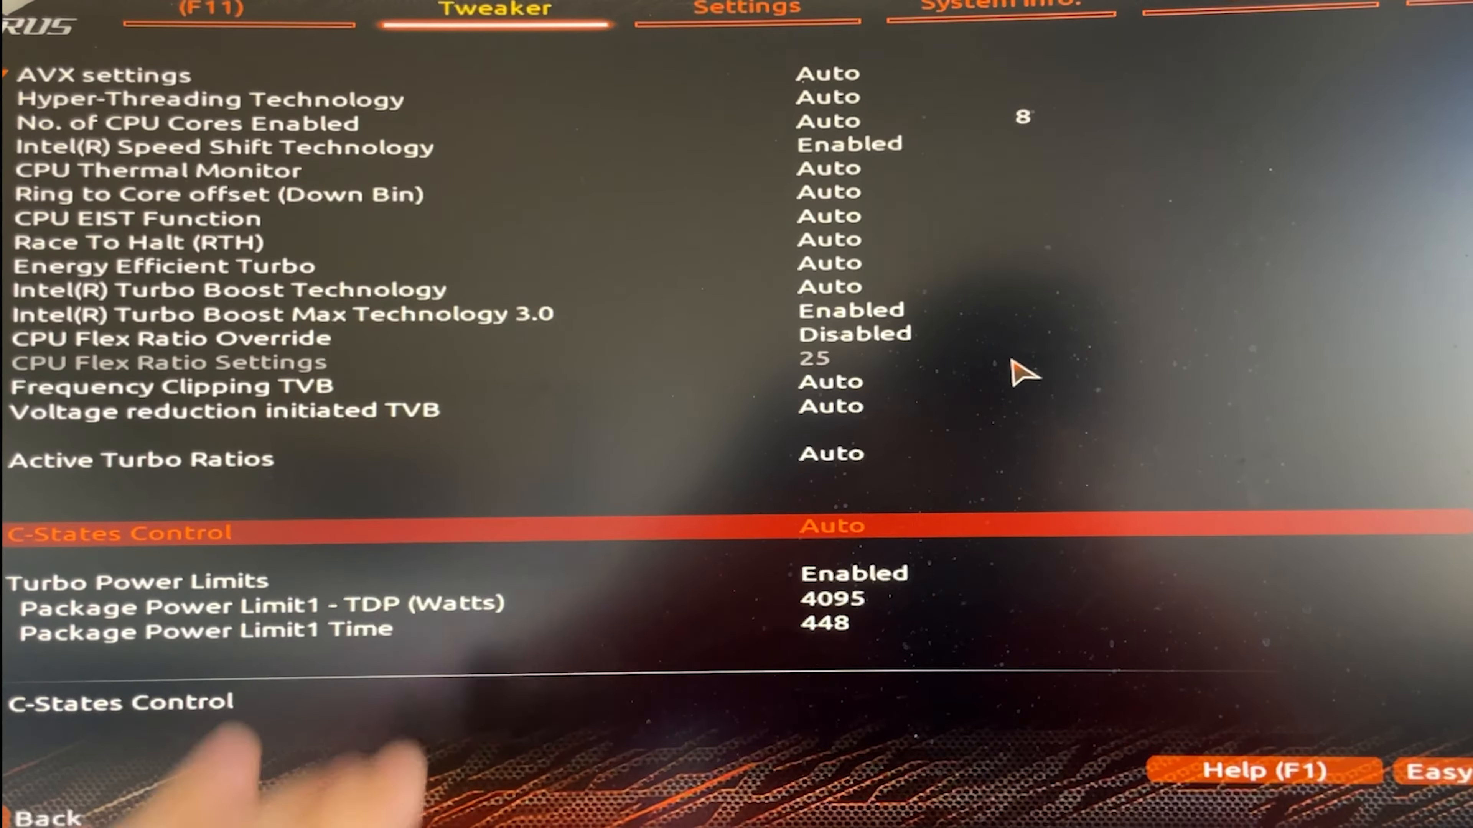
left_click(830, 526)
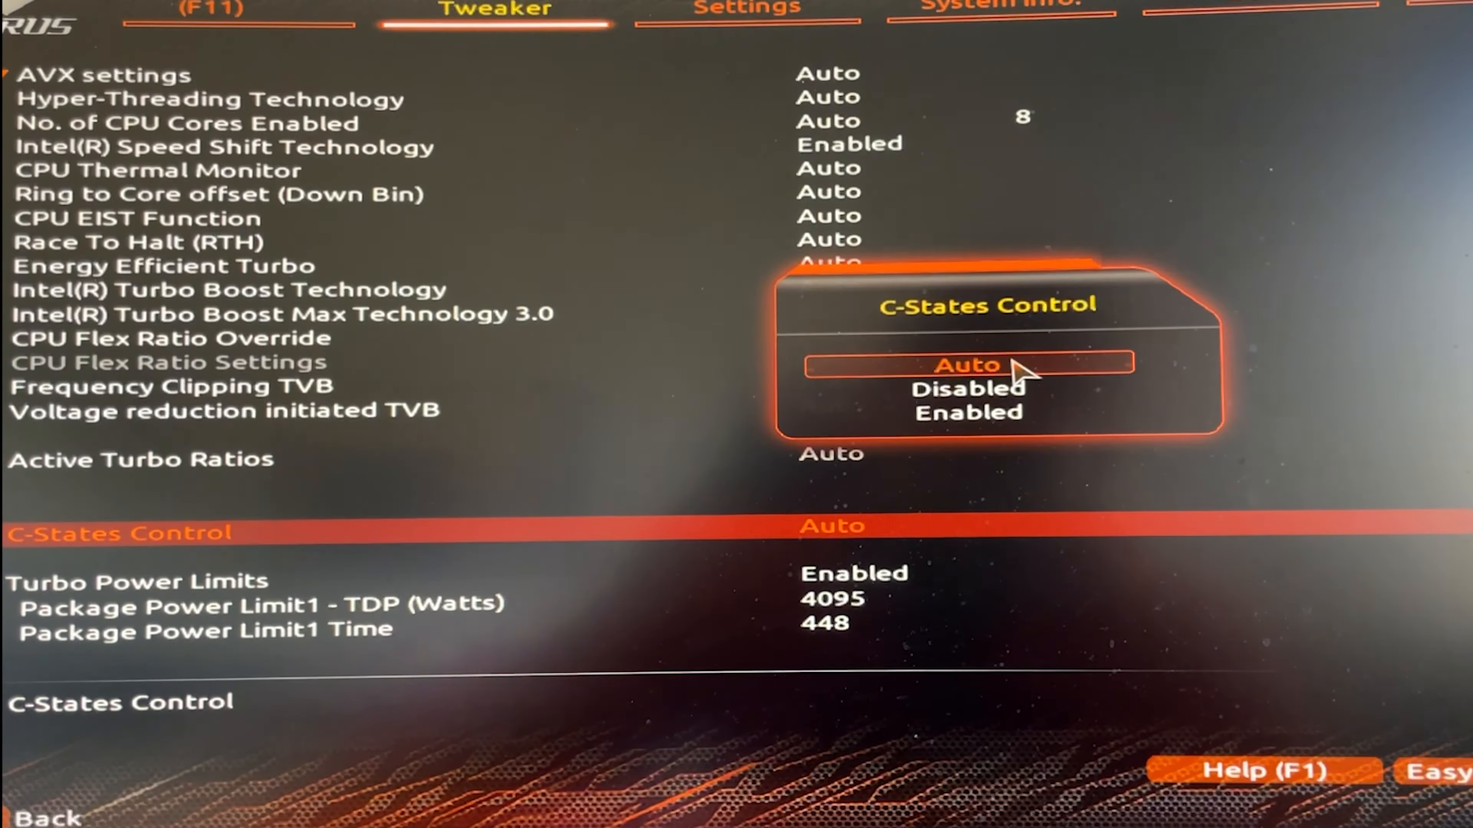
left_click(967, 388)
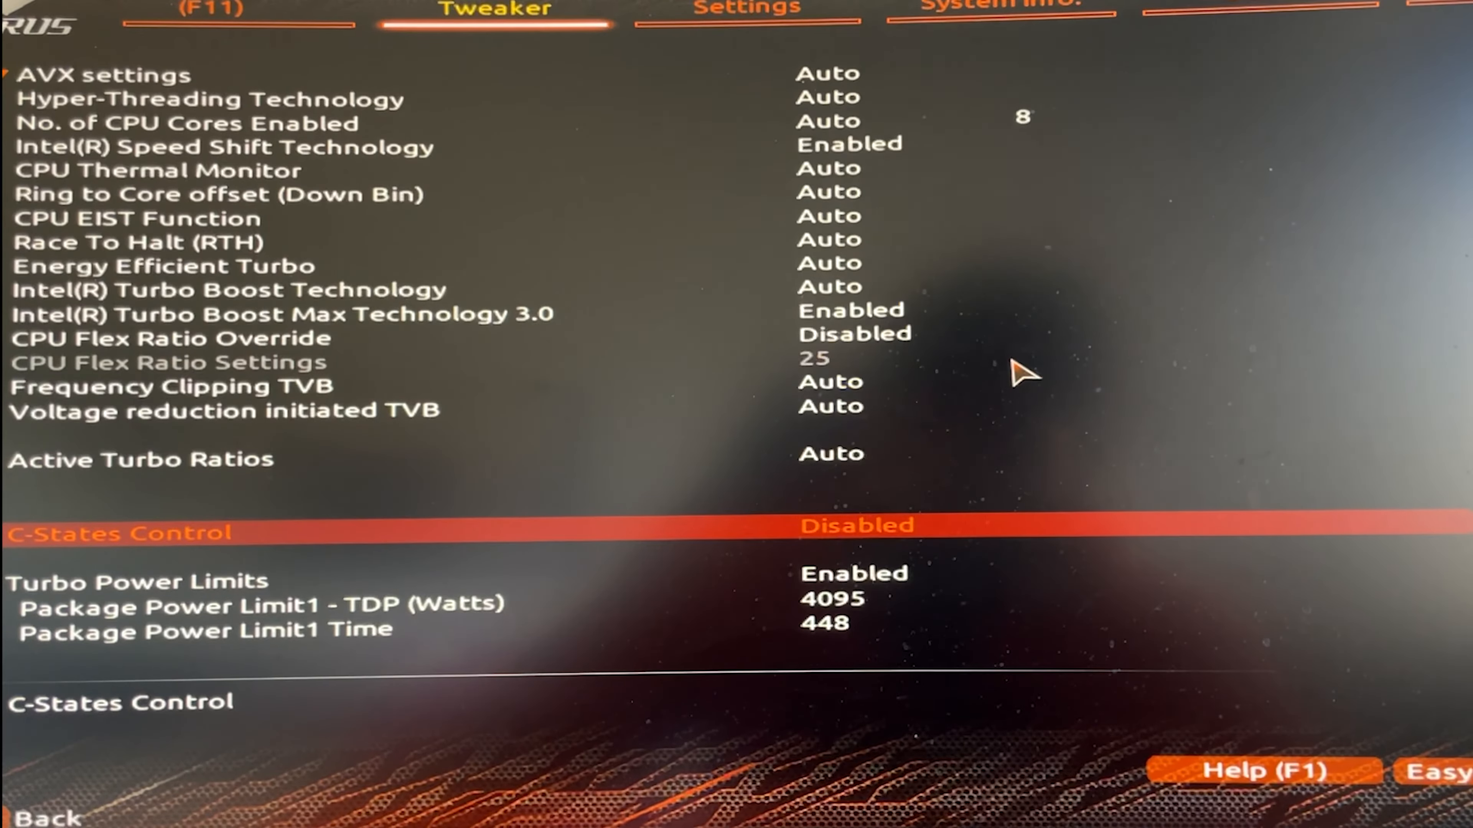